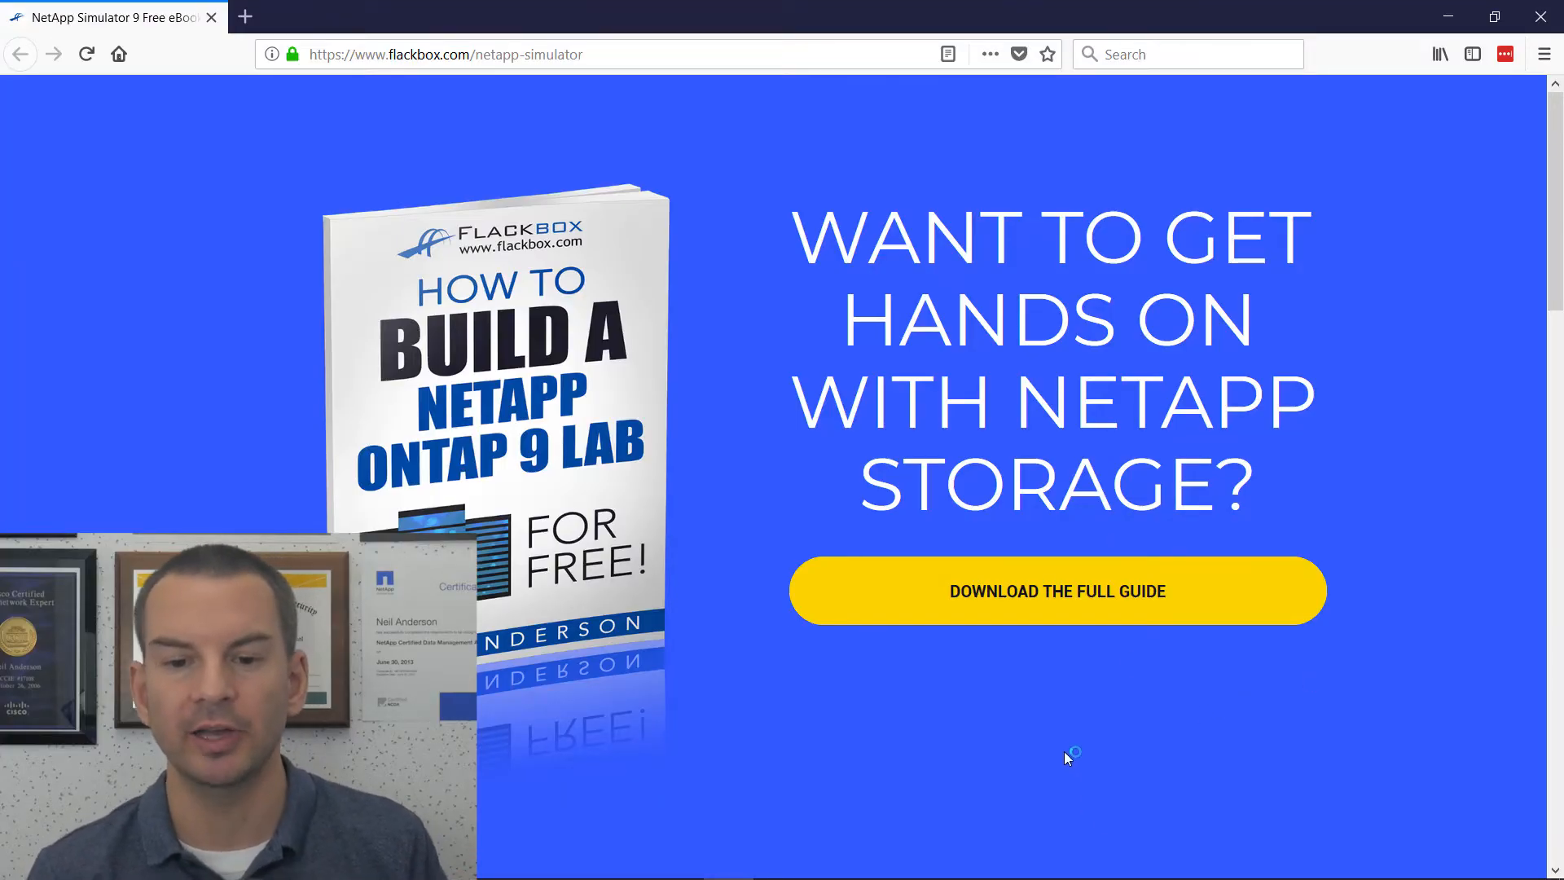
mouse_move(915, 604)
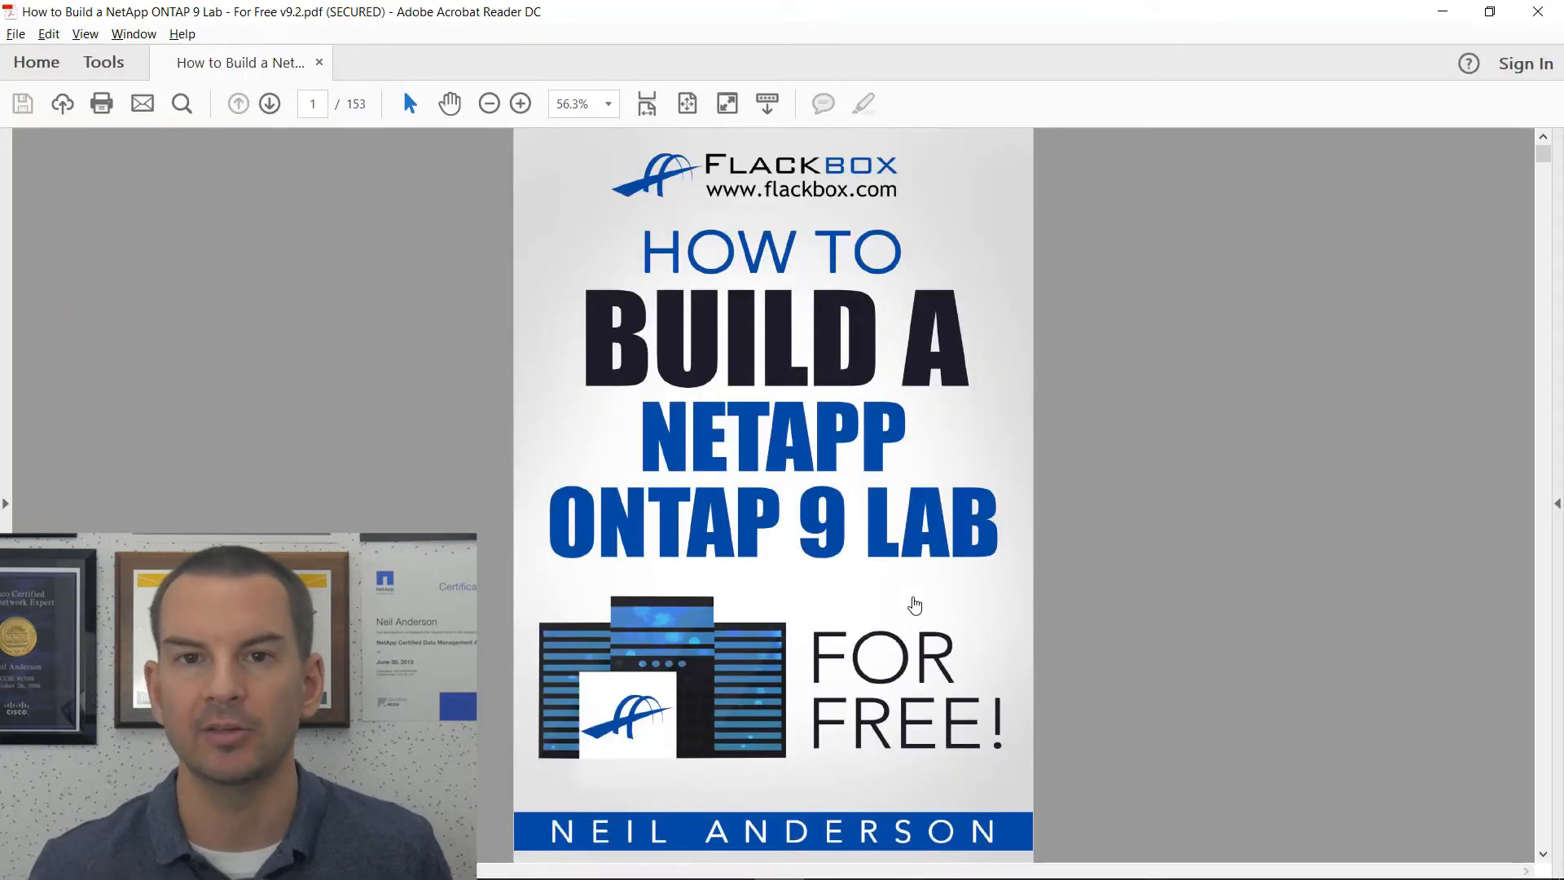
Advance from the eBook cover to page 2, the Table of Contents.
click(270, 103)
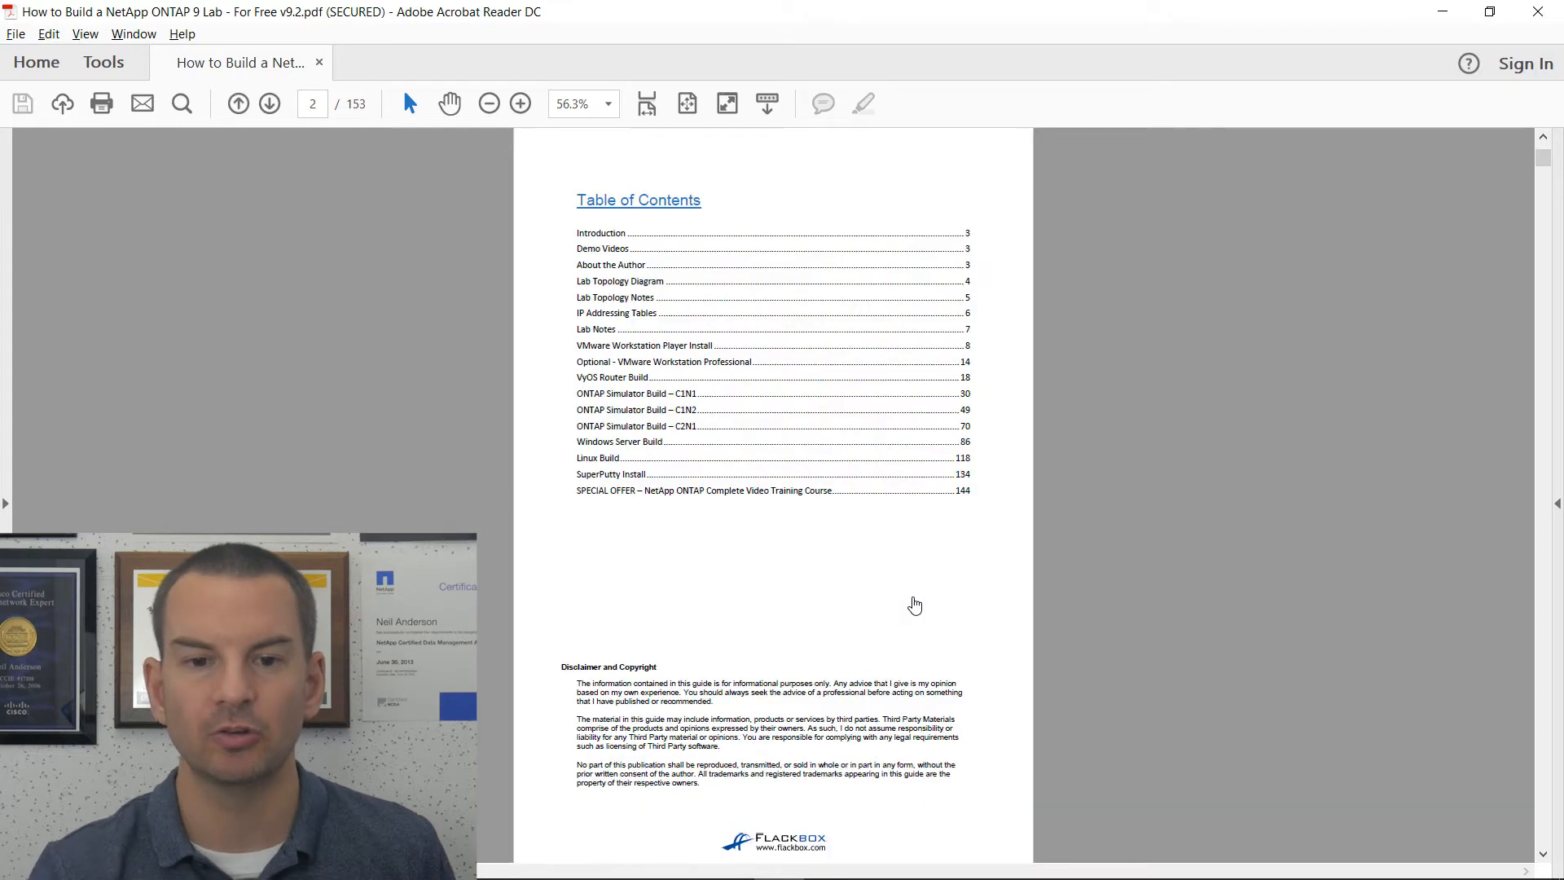
mouse_move(729, 373)
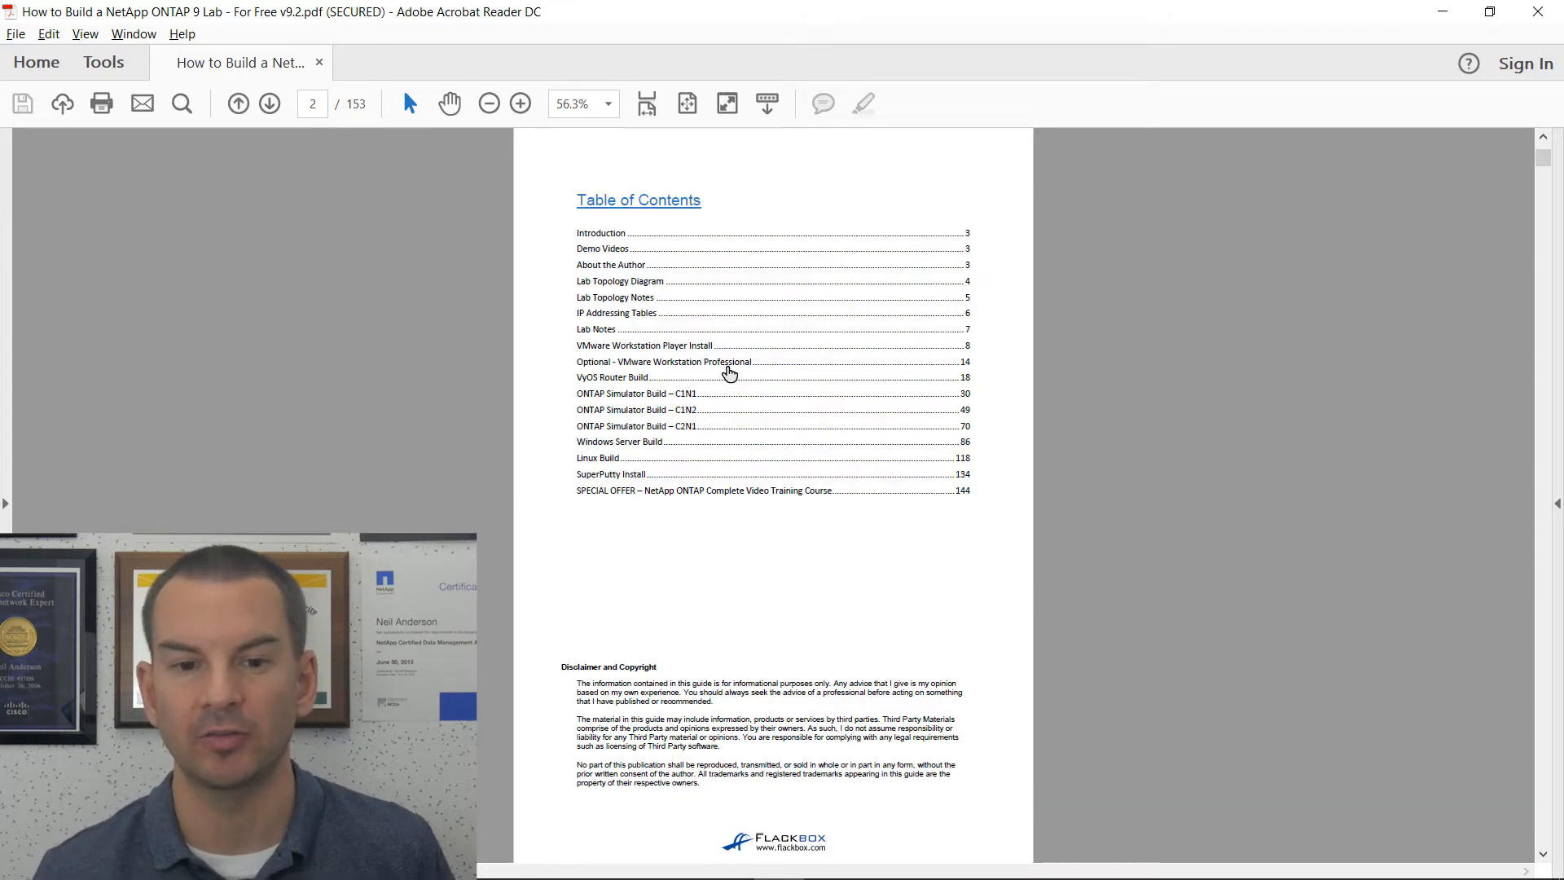
mouse_move(171, 382)
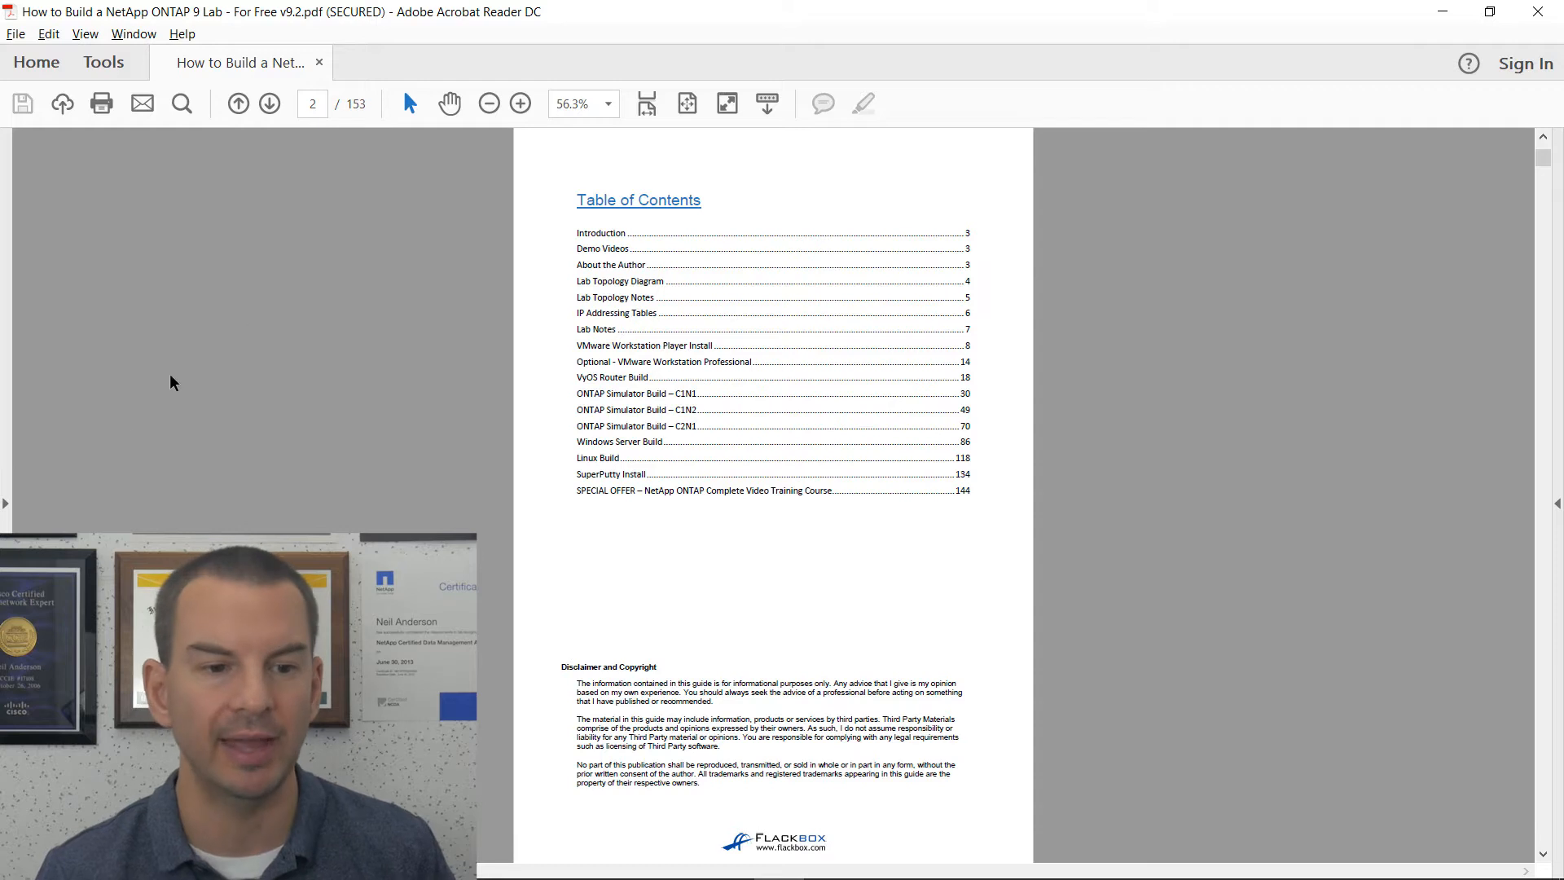
Expand the left navigation pane and display the eBook's Bookmarks list.
click(8, 504)
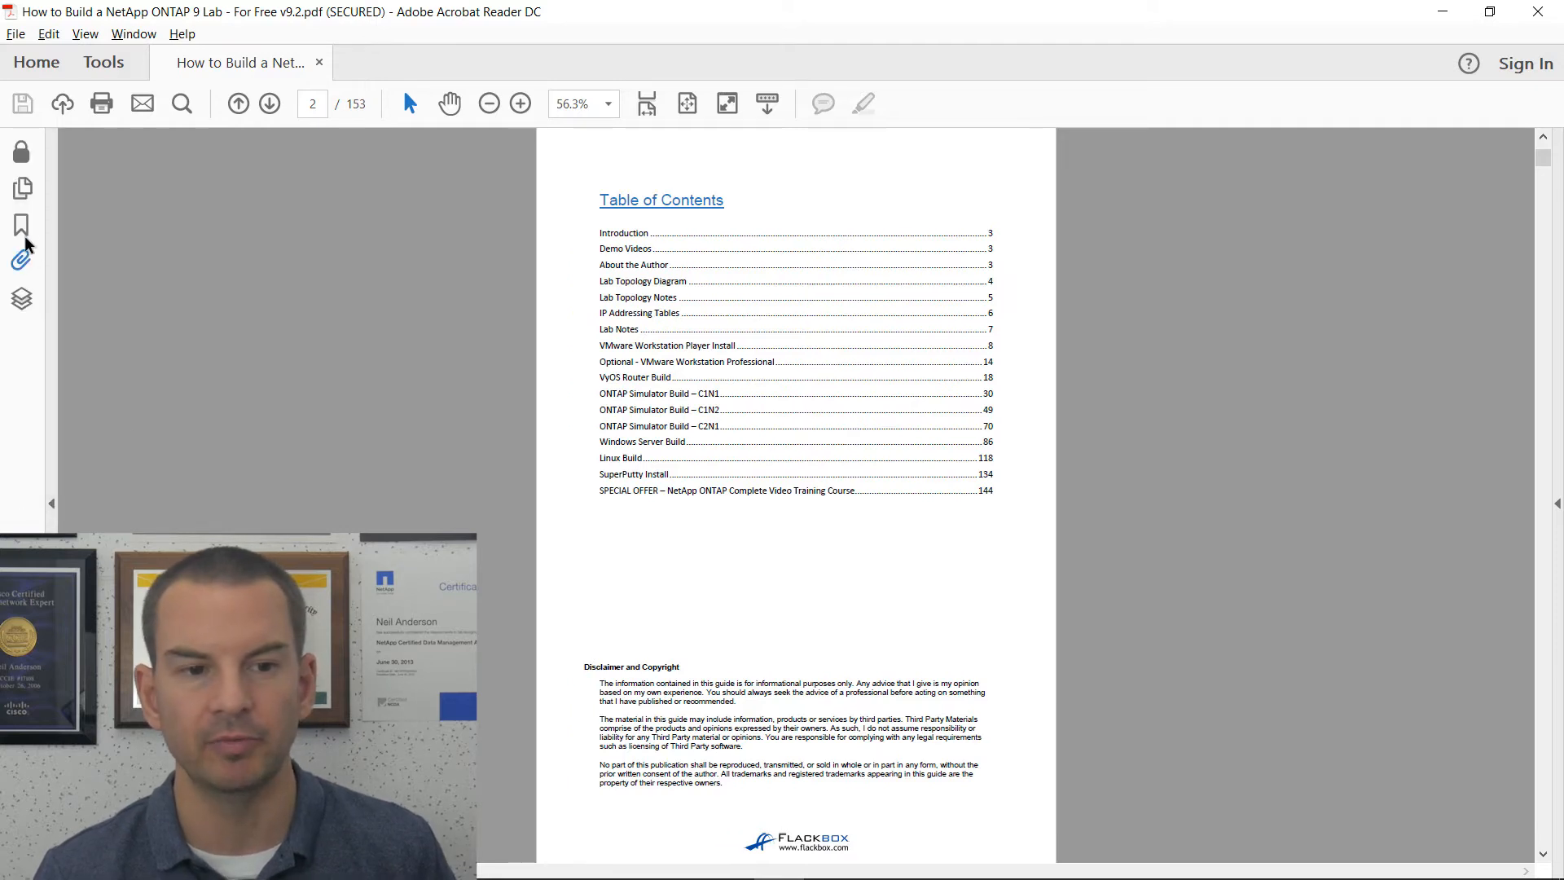
click(21, 225)
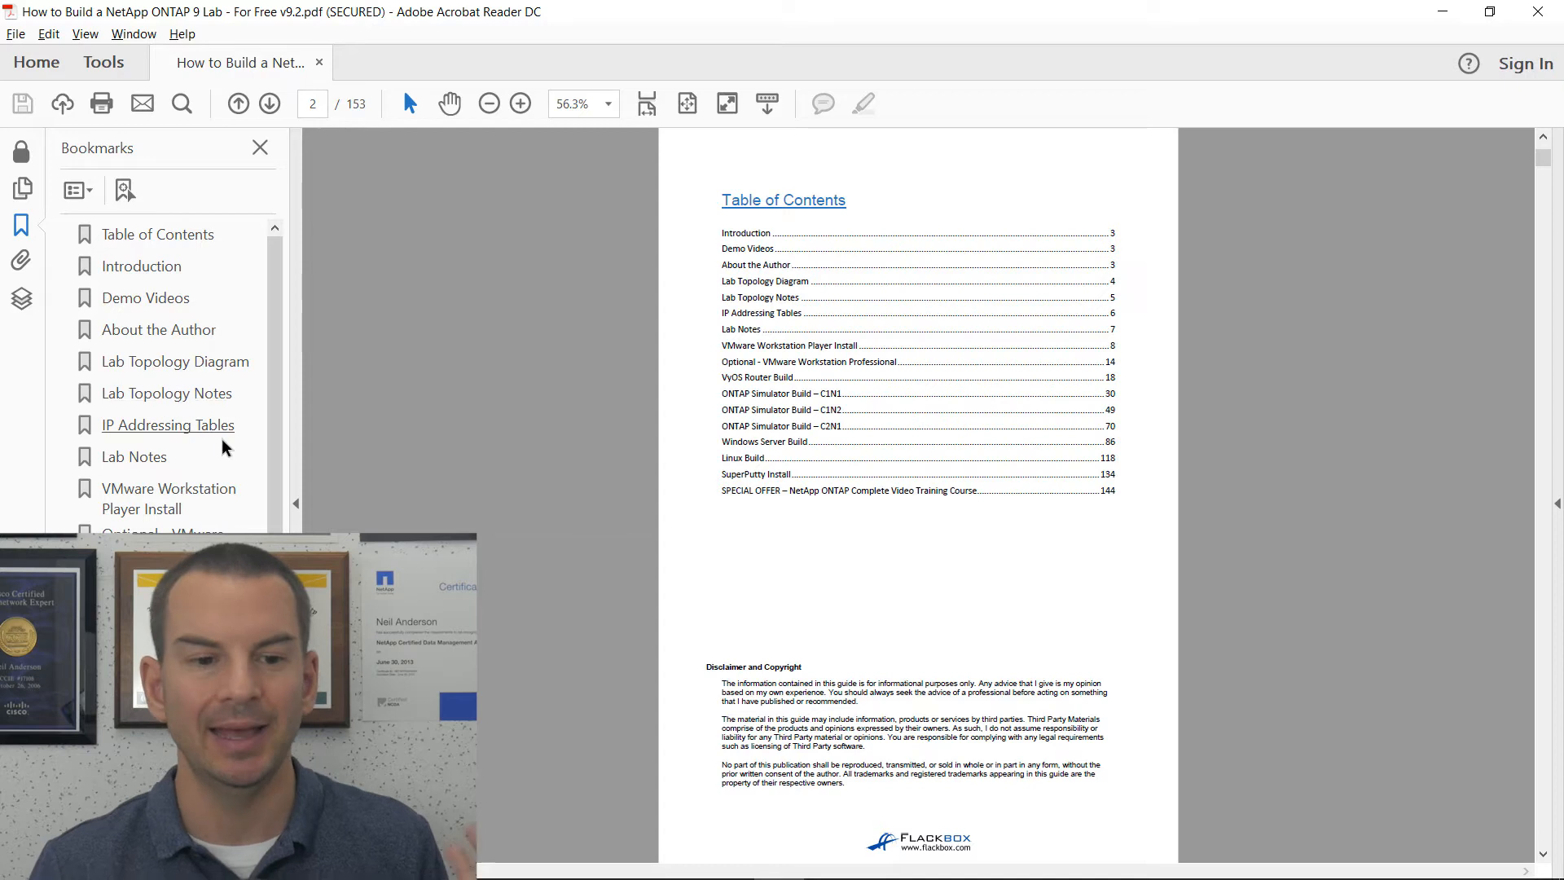
mouse_move(462, 526)
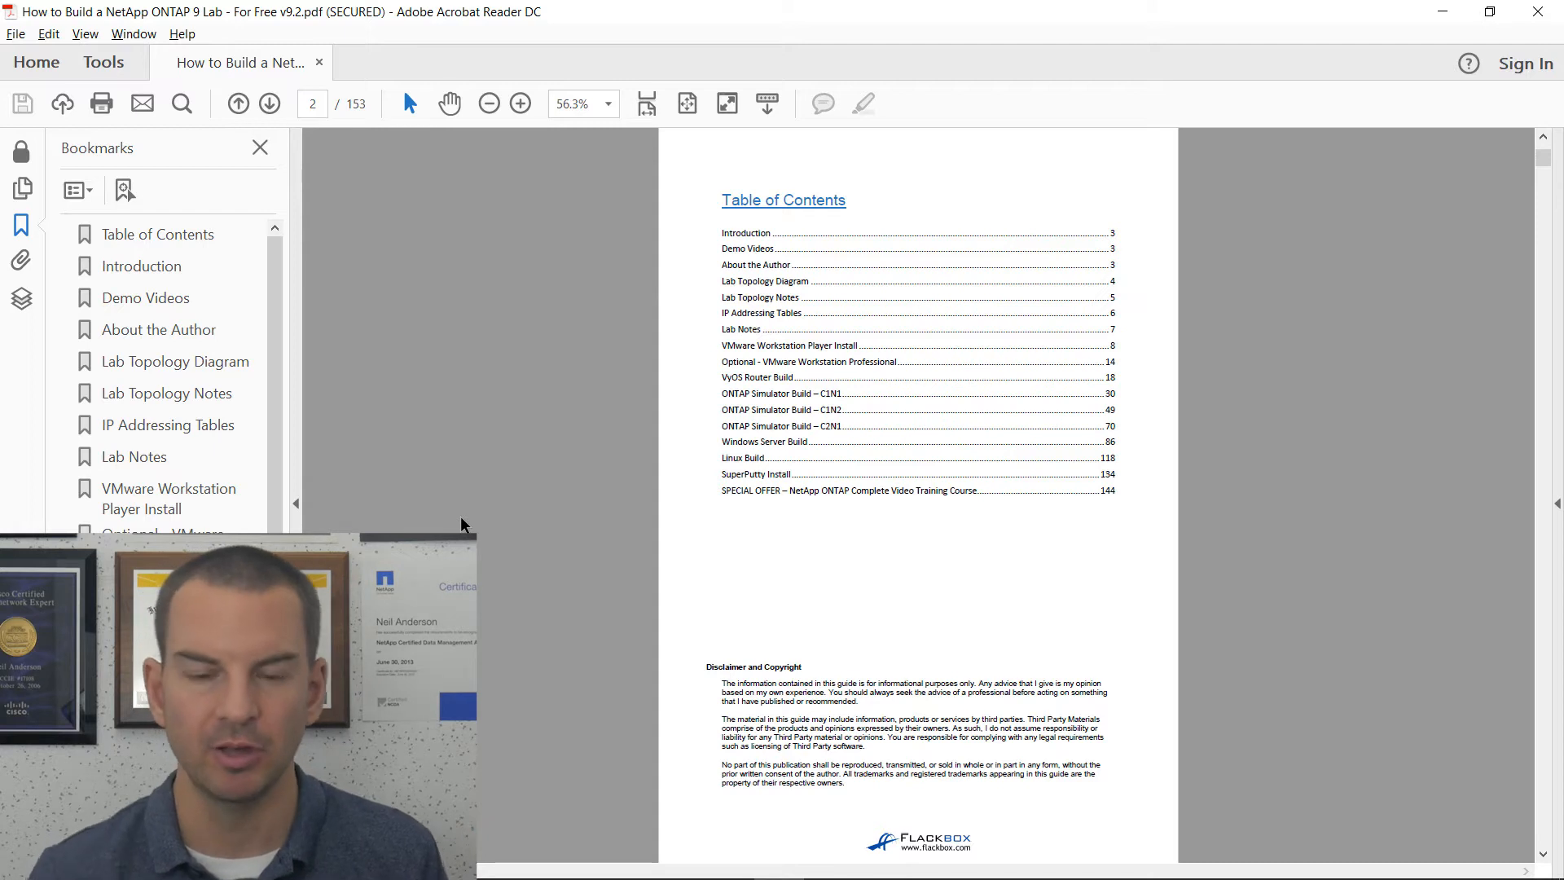
Page from Lab Topology Diagram through Lab Topology Notes to page 6, IP Addressing Tables.
click(268, 104)
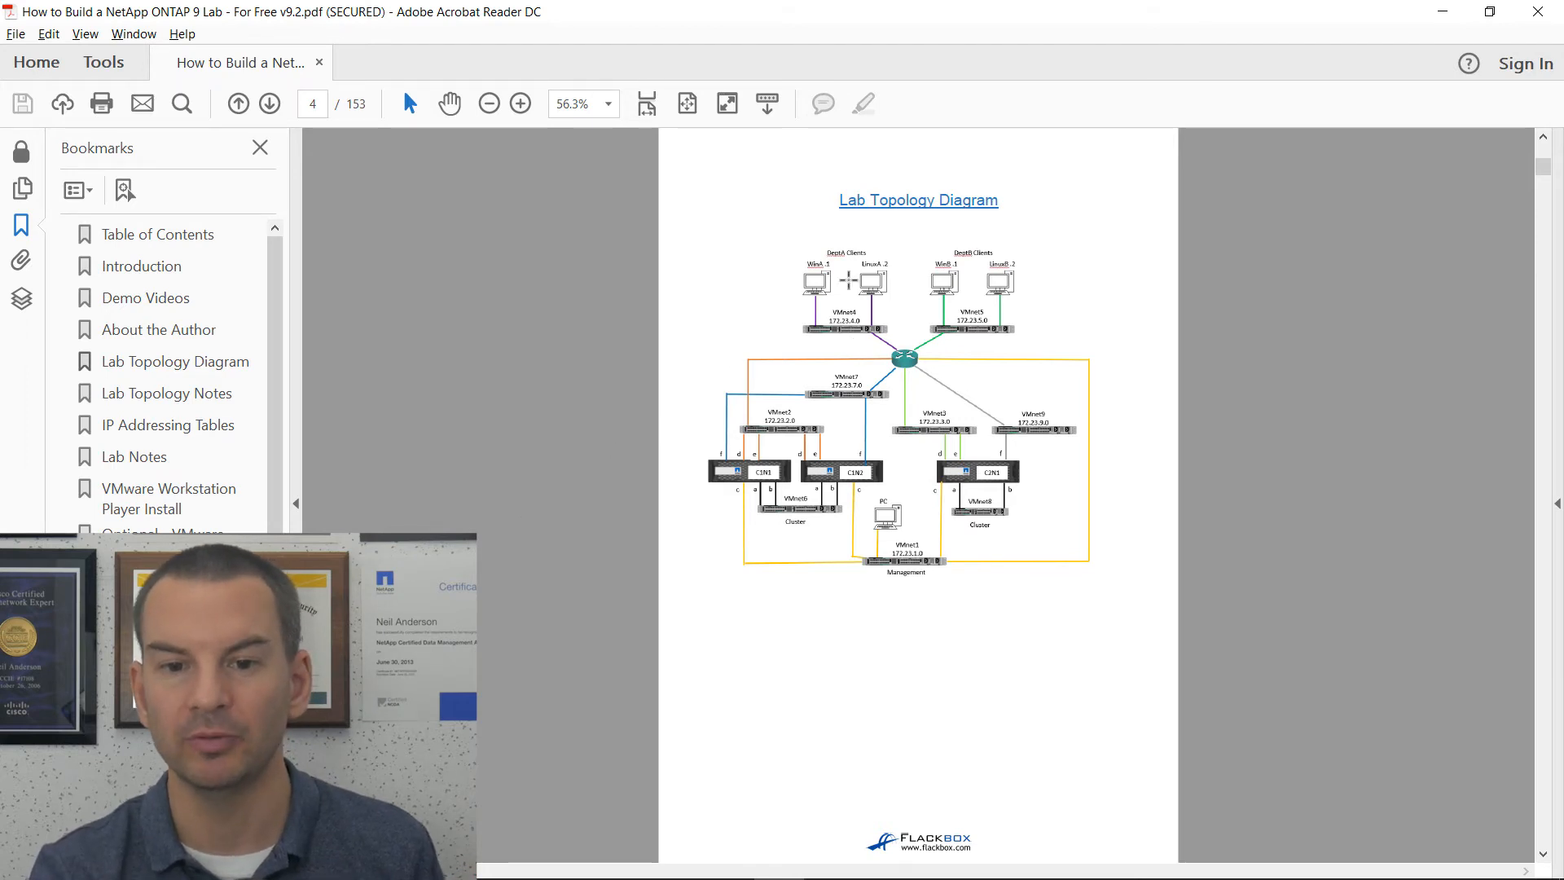
mouse_move(832, 312)
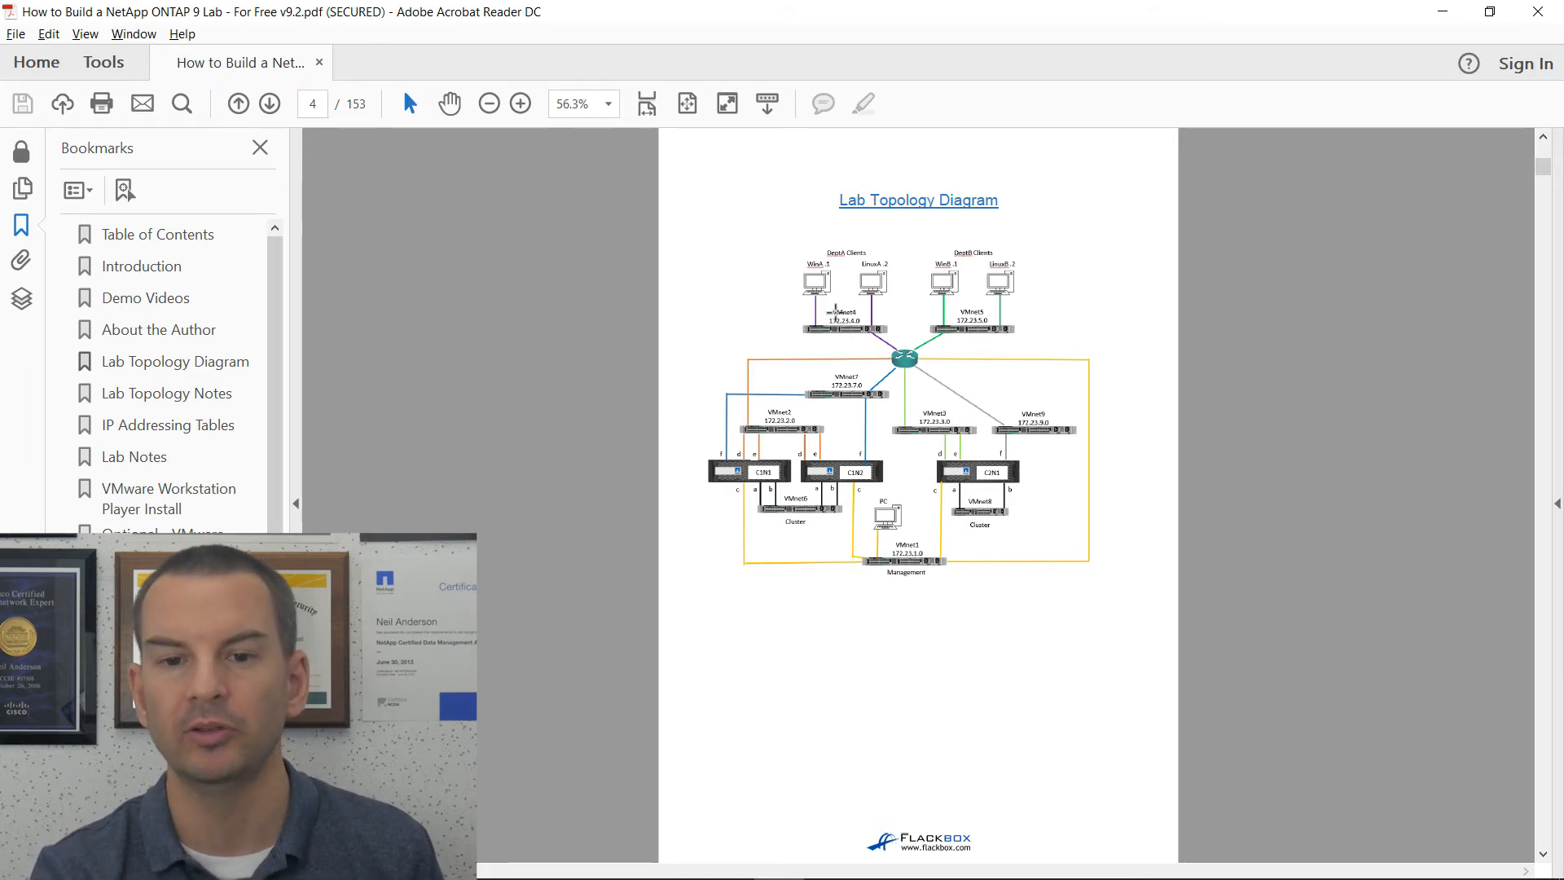
mouse_move(942, 409)
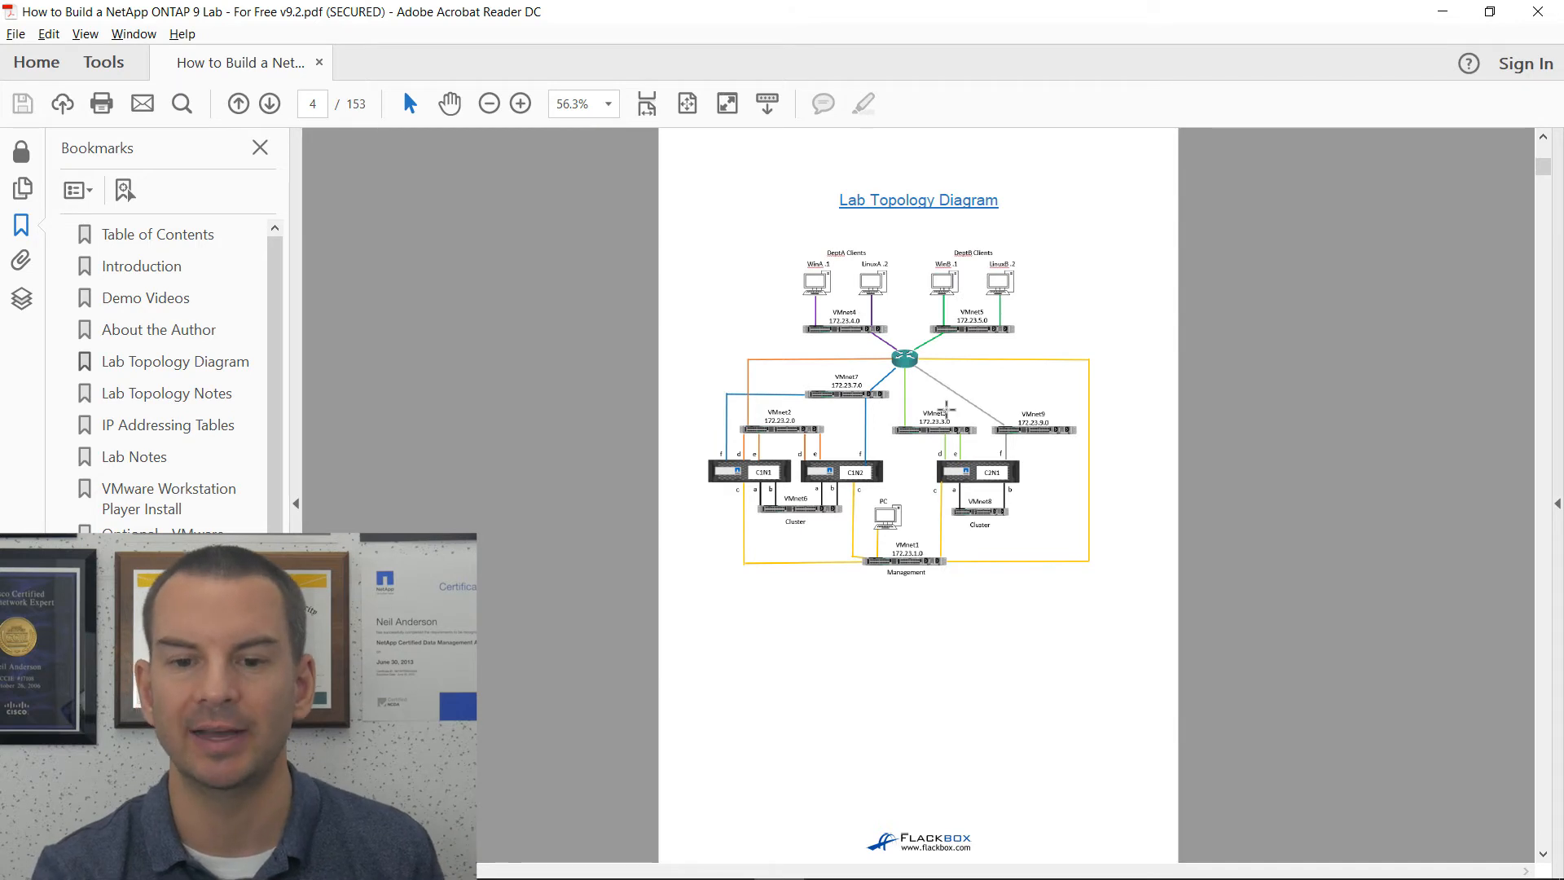
mouse_move(1217, 542)
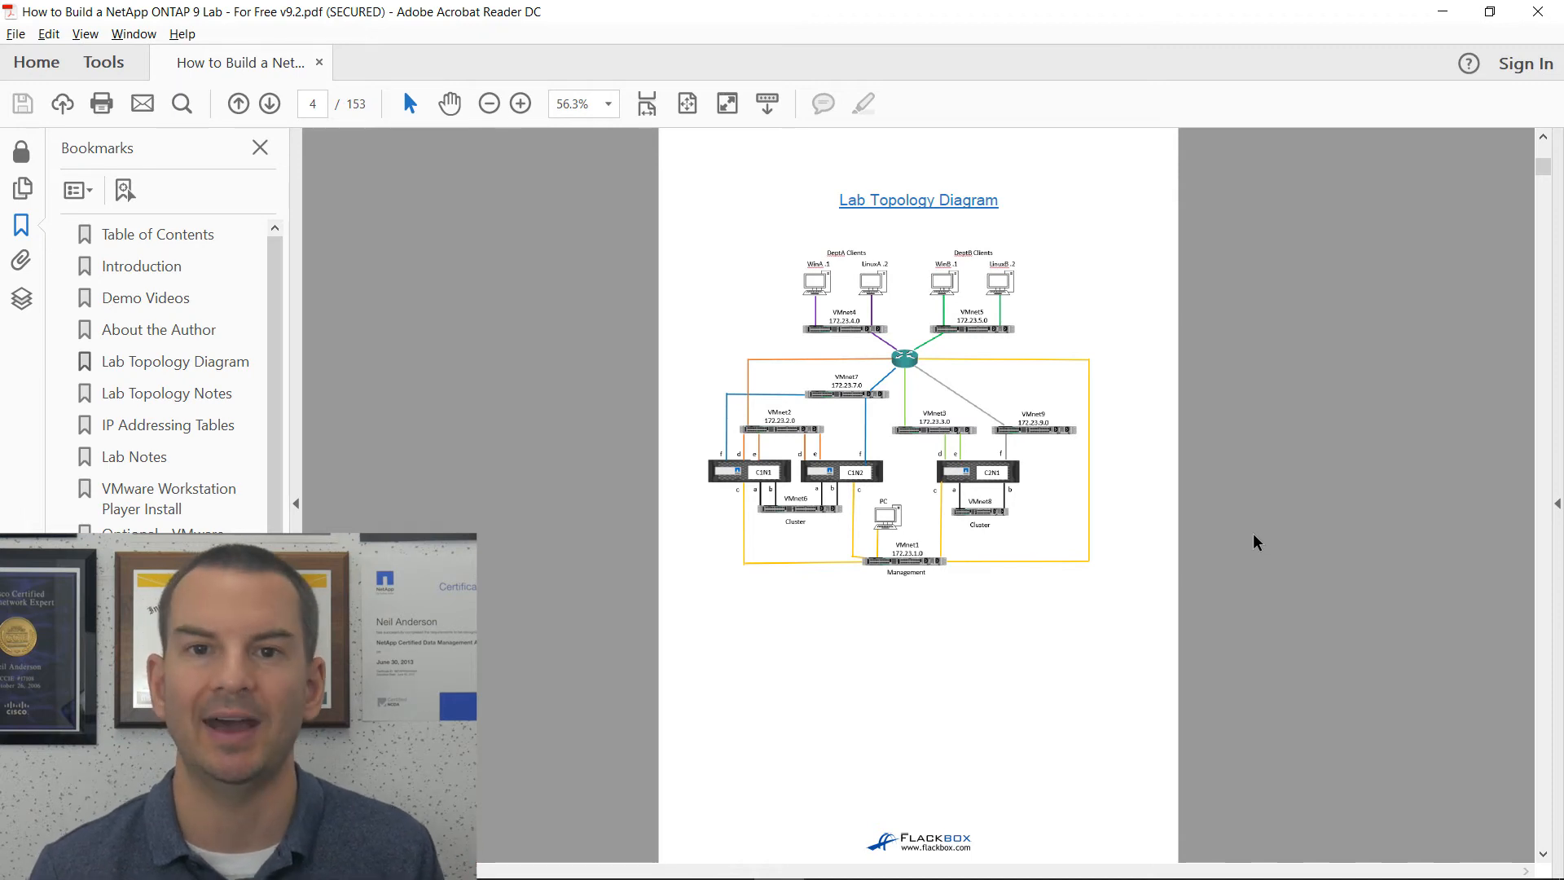
click(269, 103)
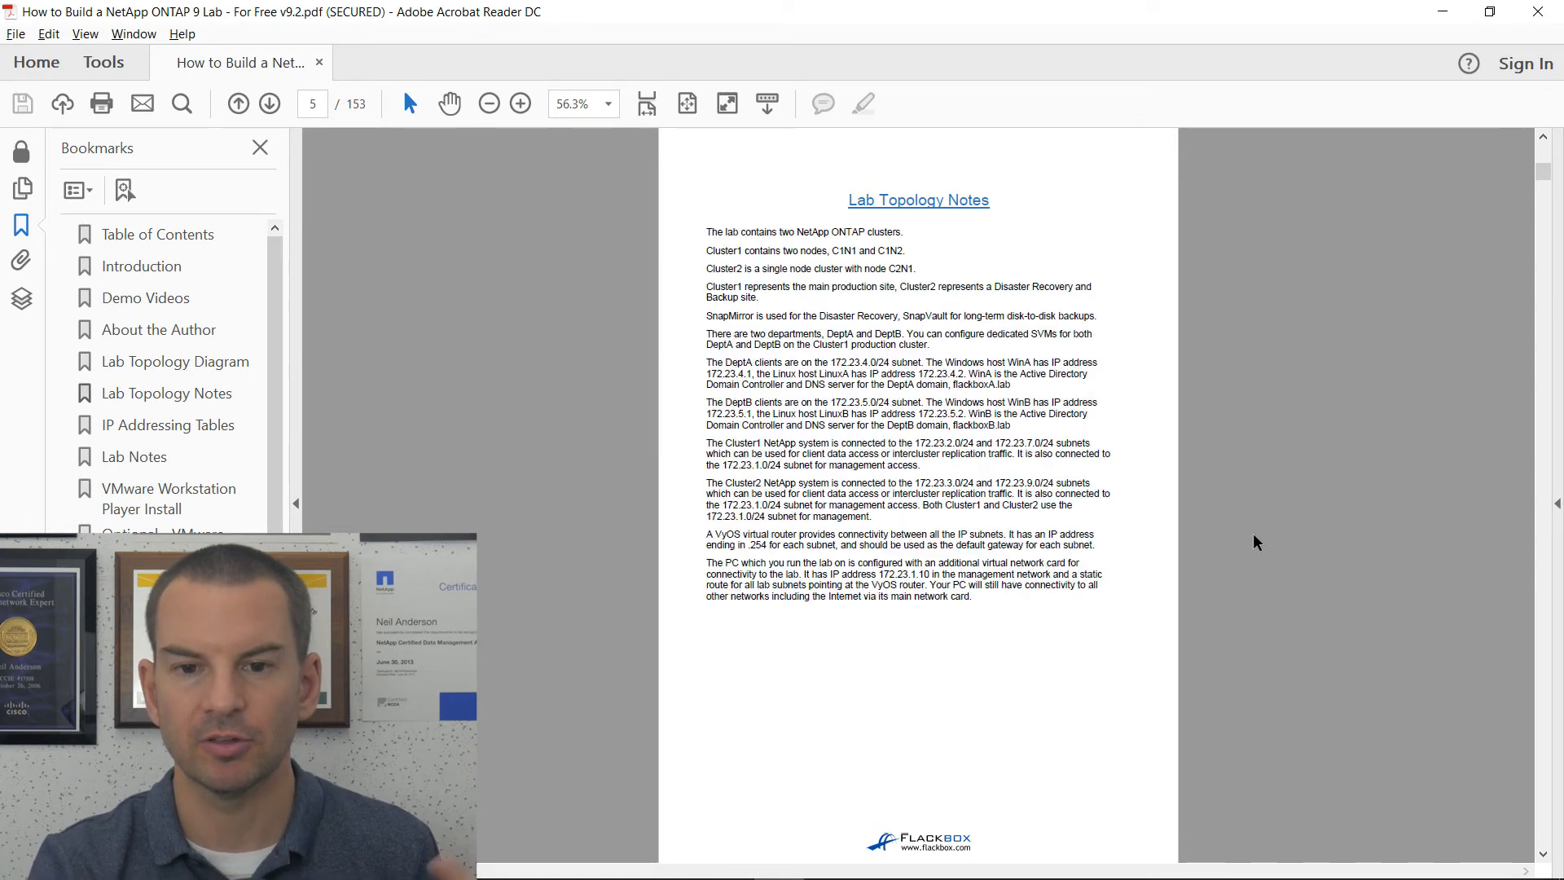
click(268, 103)
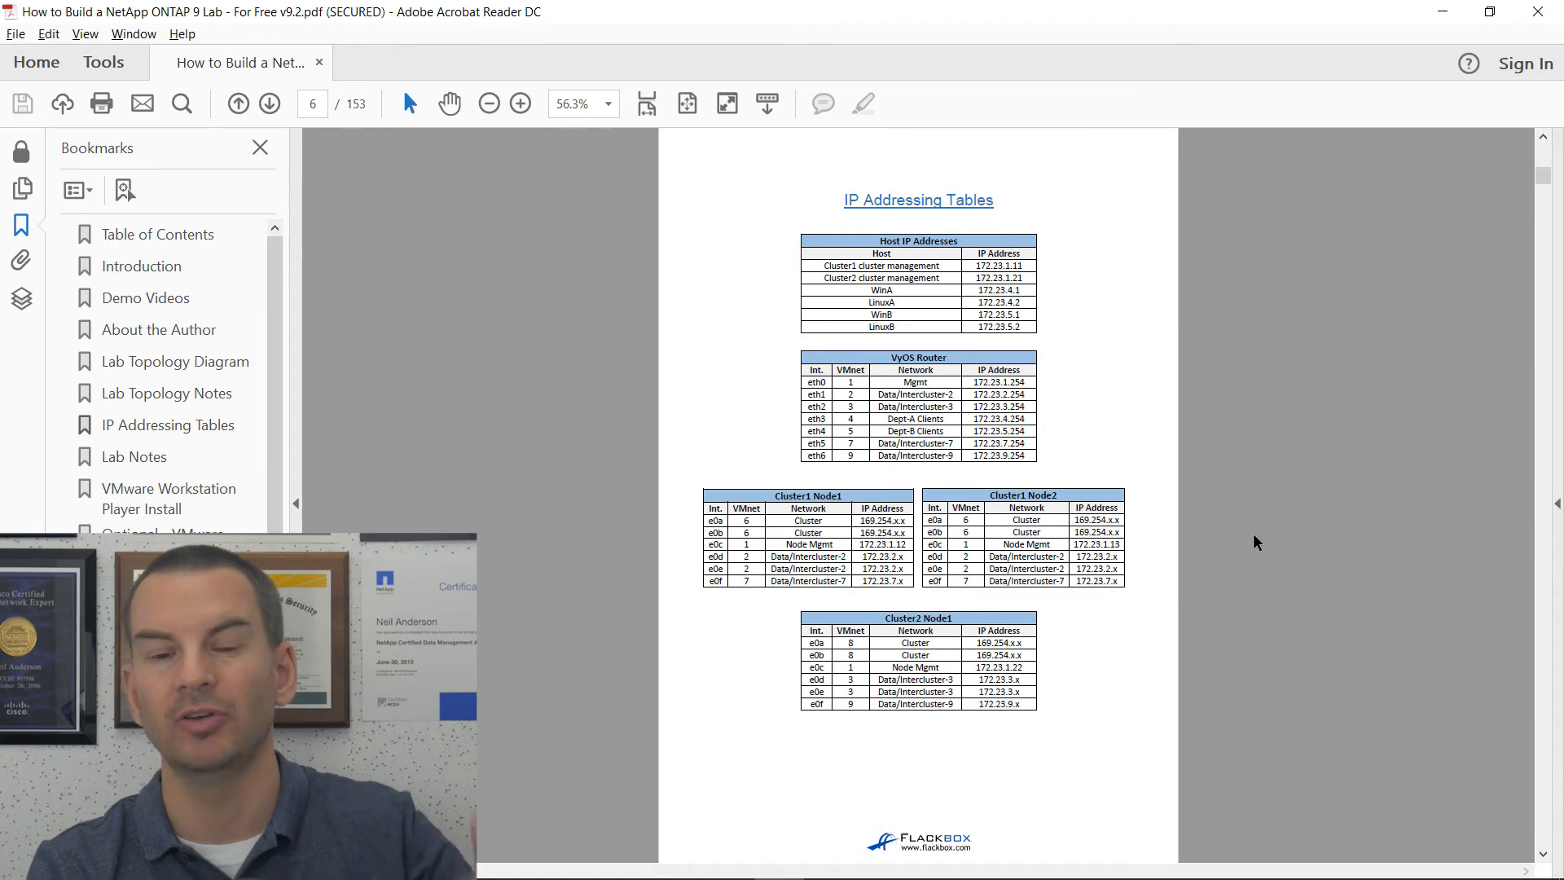